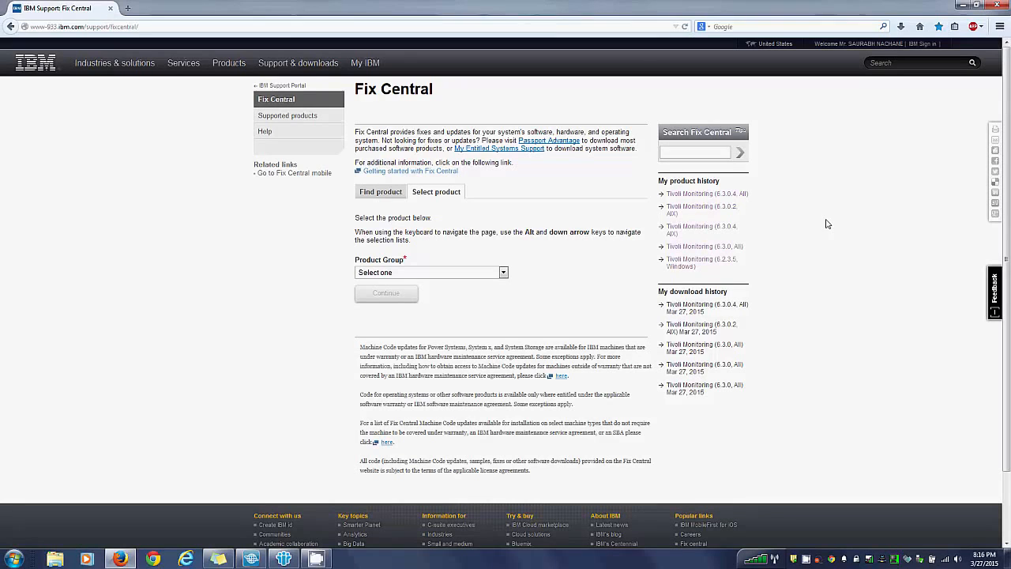
mouse_move(511, 261)
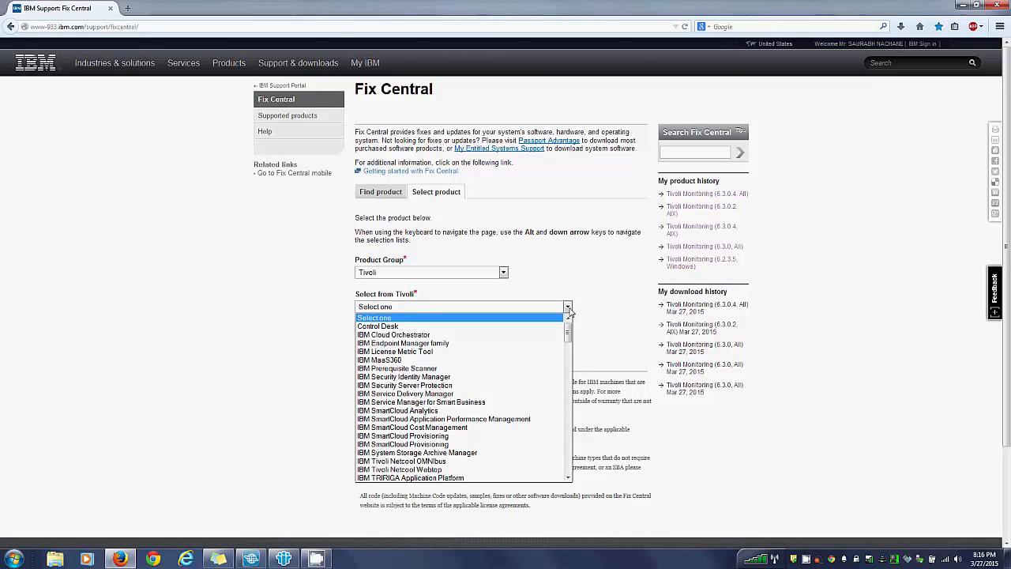
Choose Tivoli Monitoring with installed version 6.3.0.4 as the product.
scroll("down", 3)
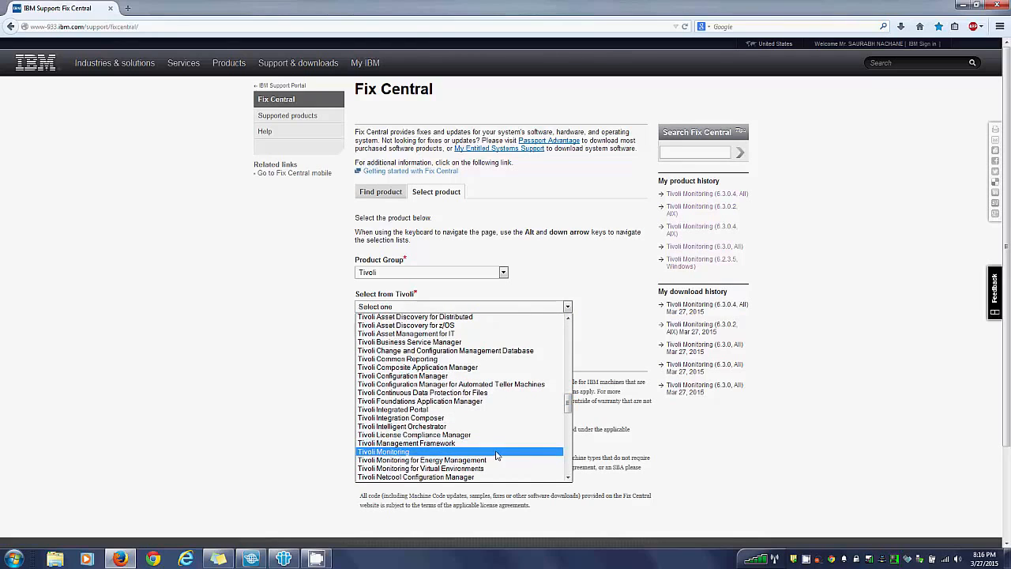
left_click(382, 451)
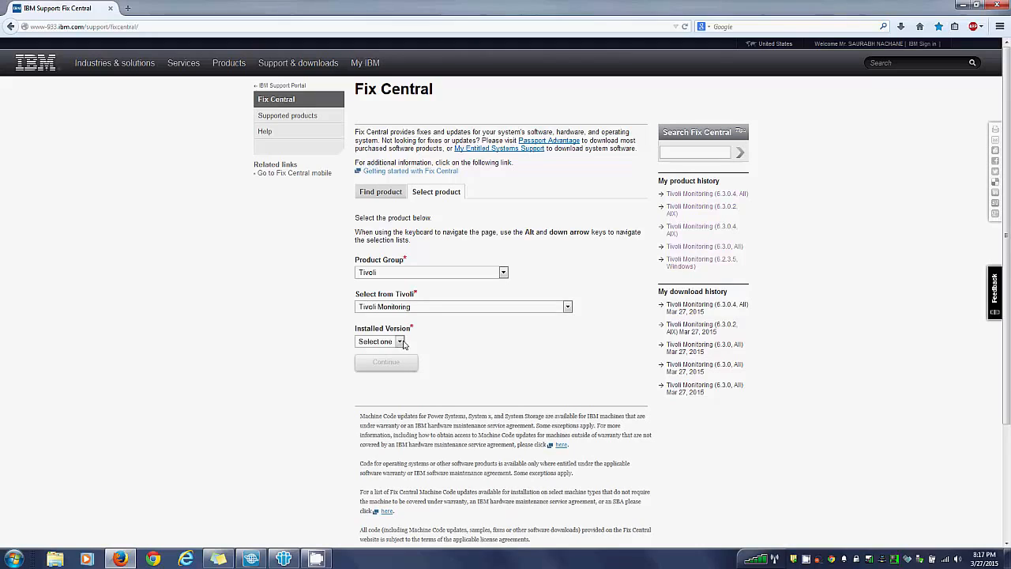
left_click(399, 341)
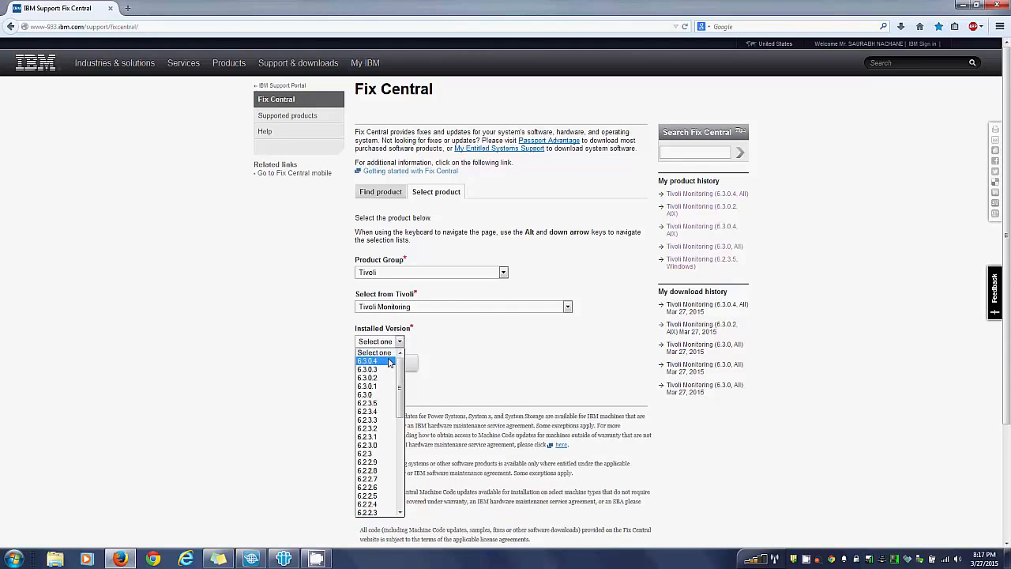
left_click(367, 360)
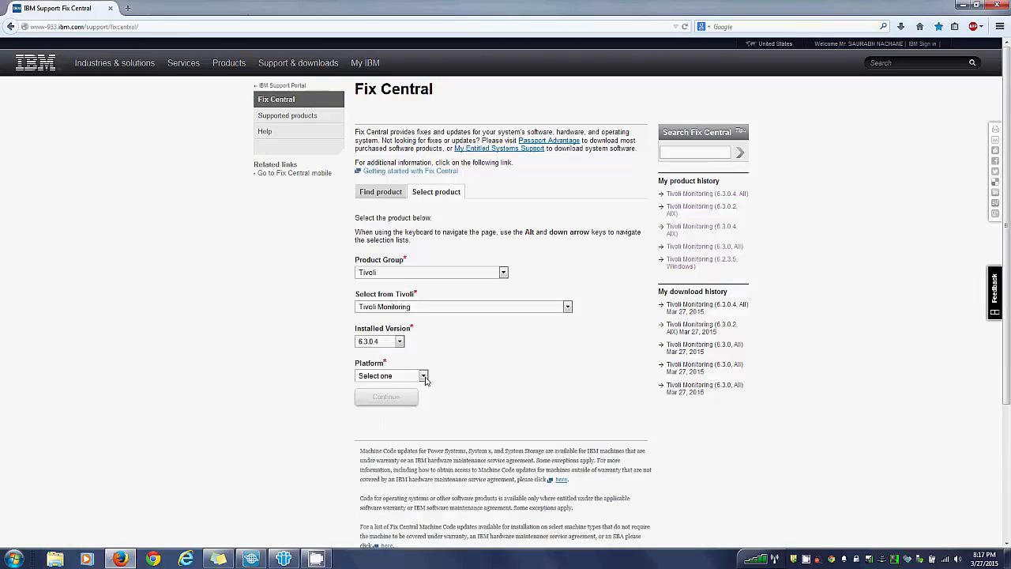
Set the platform to All and submit the product choice to find fixes.
left_click(423, 376)
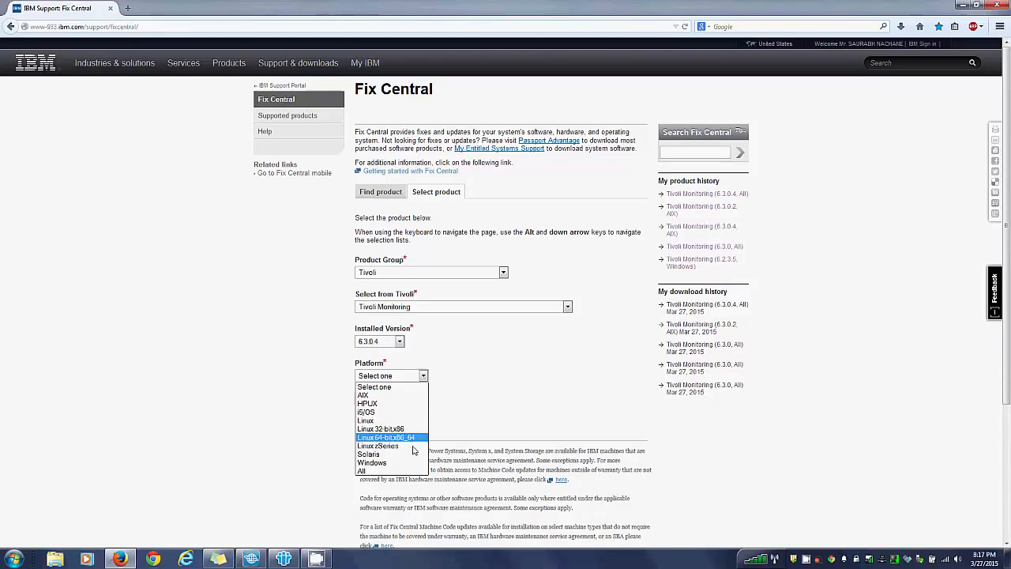
left_click(360, 470)
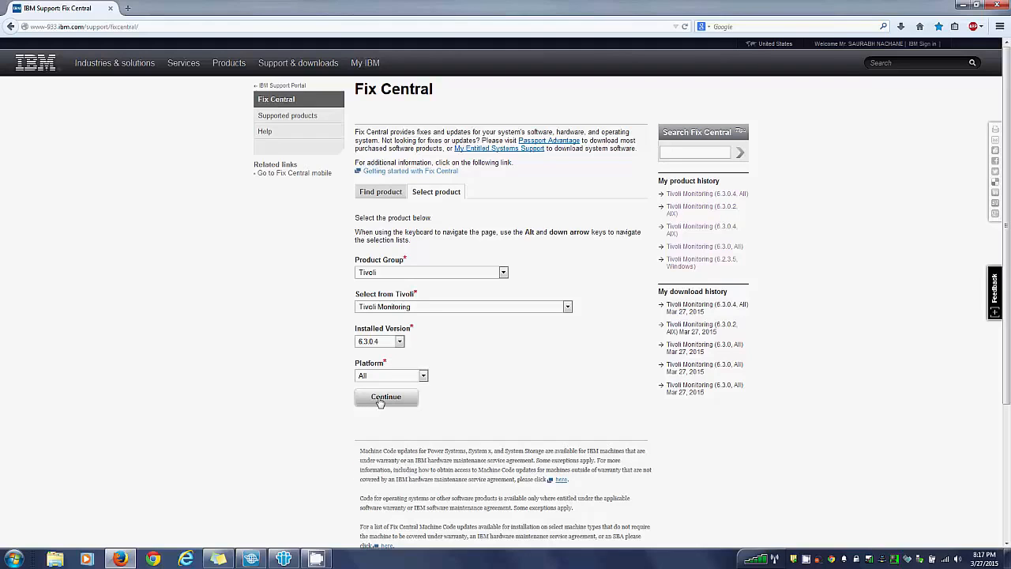
left_click(386, 396)
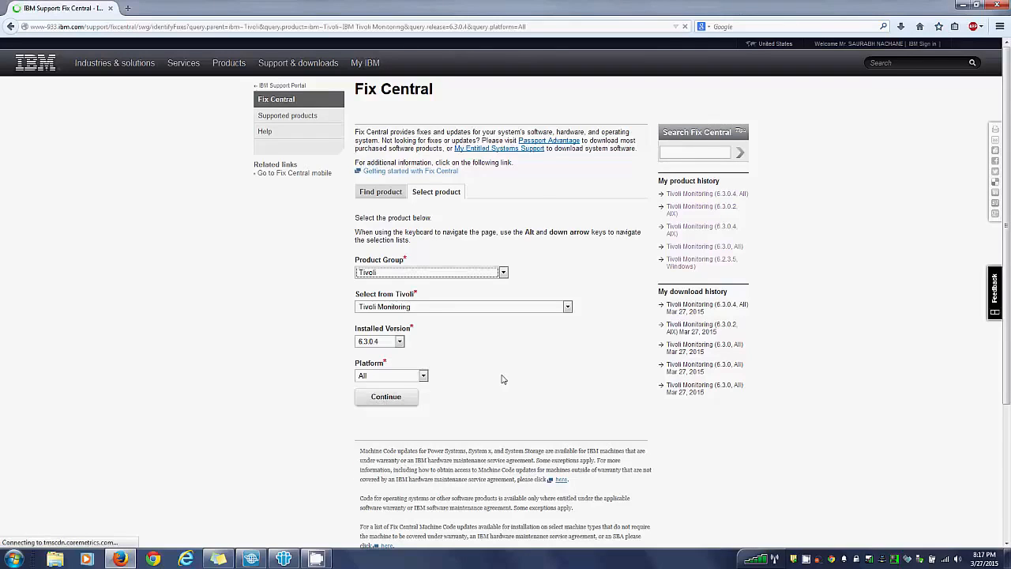
Keep 'Browse for fixes' selected on Identify fixes and continue to the results.
left_click(385, 394)
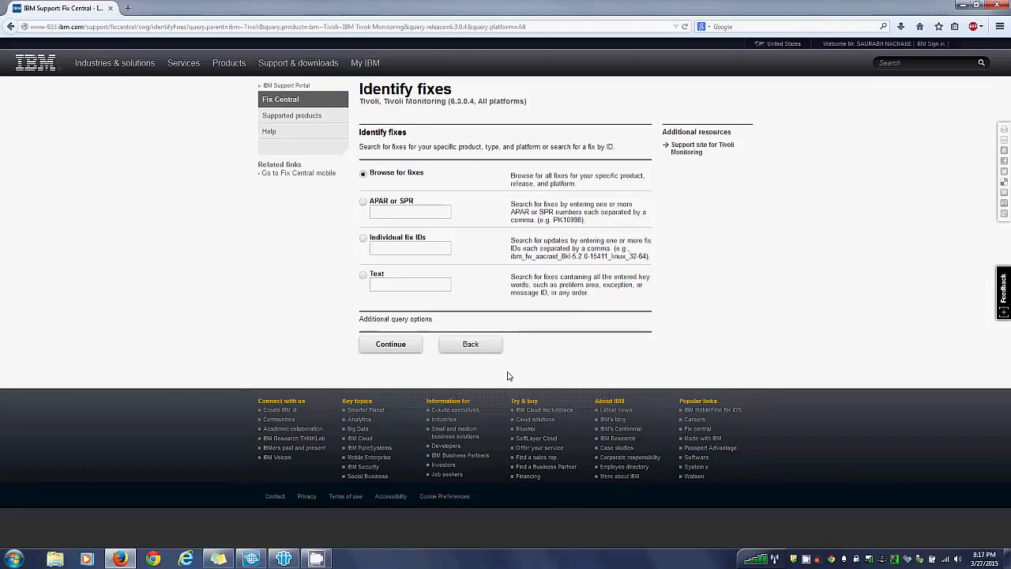
mouse_move(397, 197)
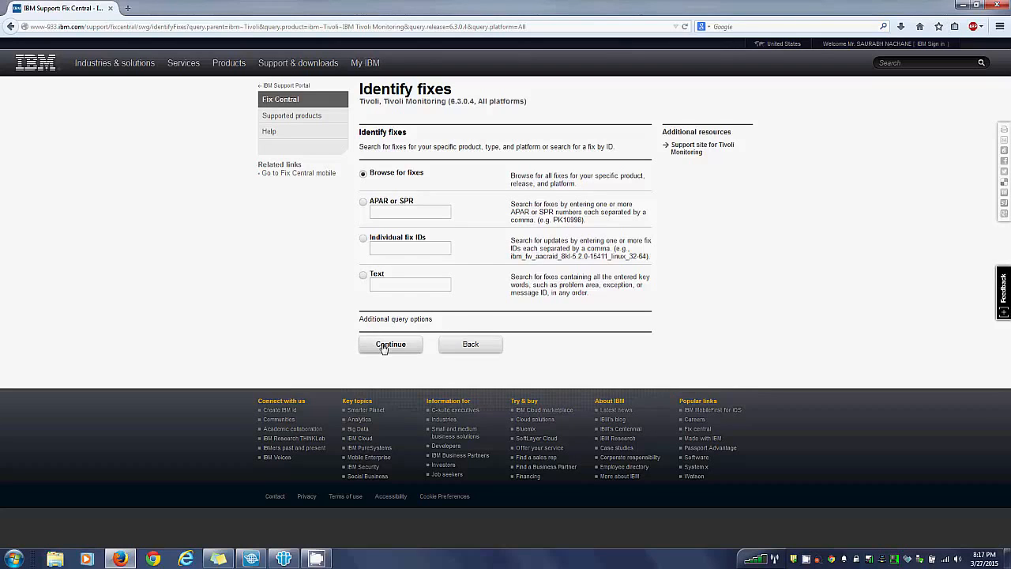
left_click(390, 345)
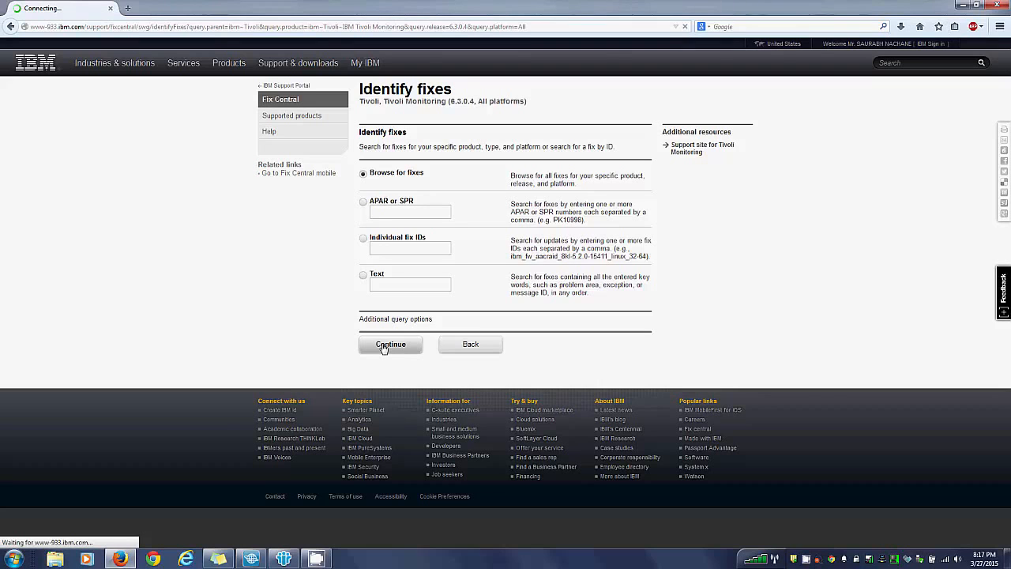
left_click(390, 344)
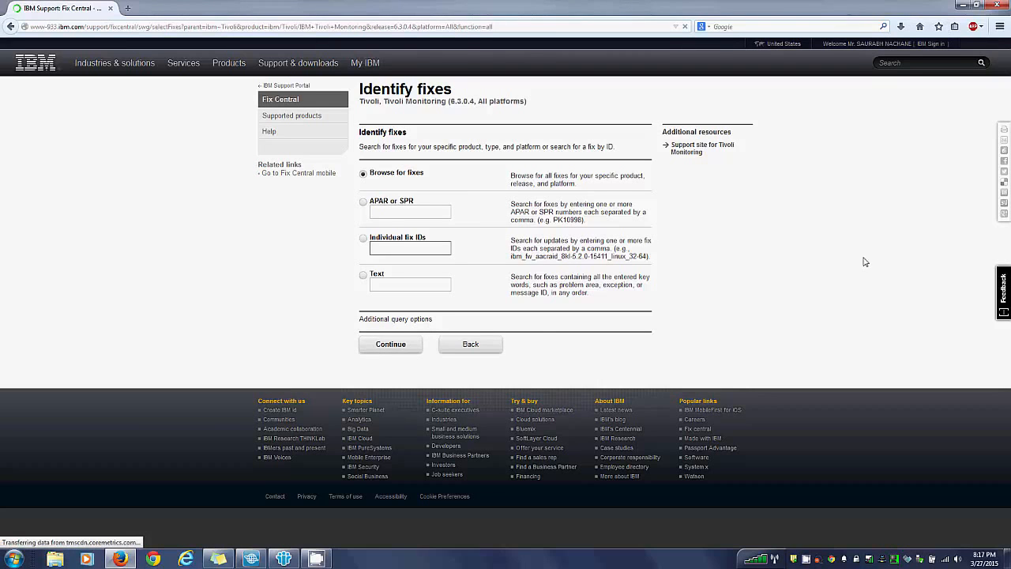
Tick fix pack 6.3.0-TIV-ITM-FP0004 in the Select fixes list and reveal its contained fixes.
left_click(390, 344)
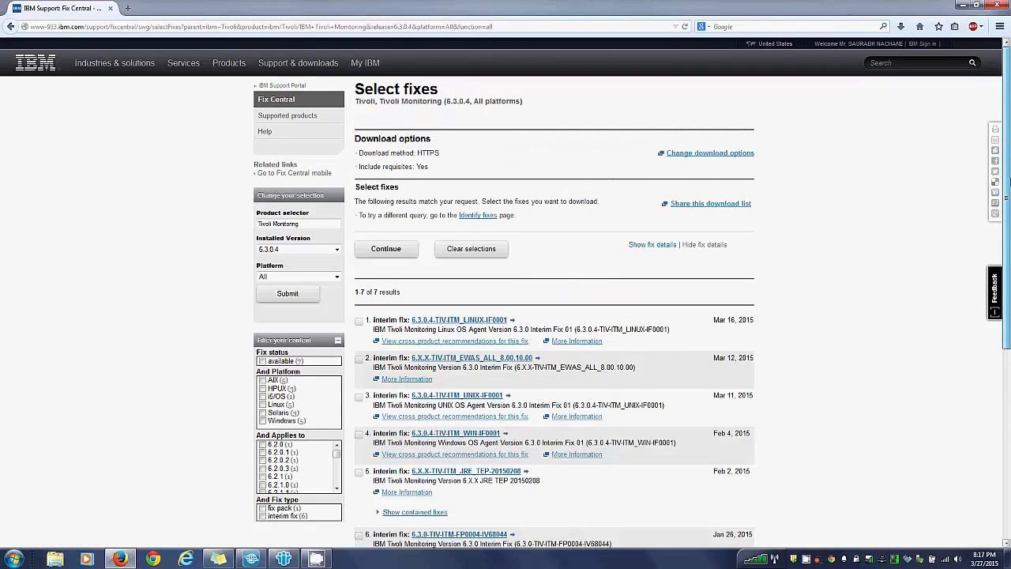
scroll("down", 3)
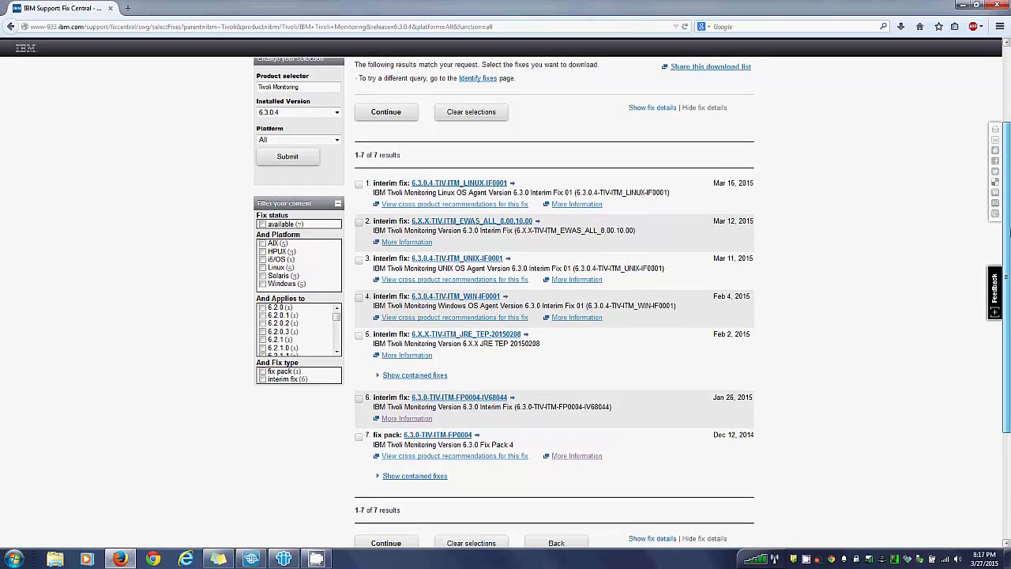
scroll("down", 3)
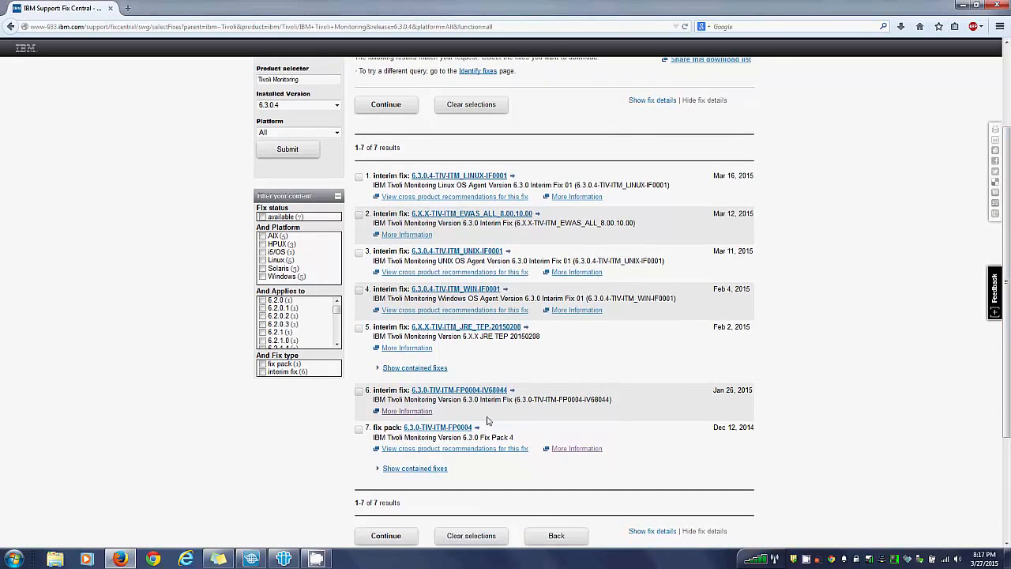
mouse_move(436, 426)
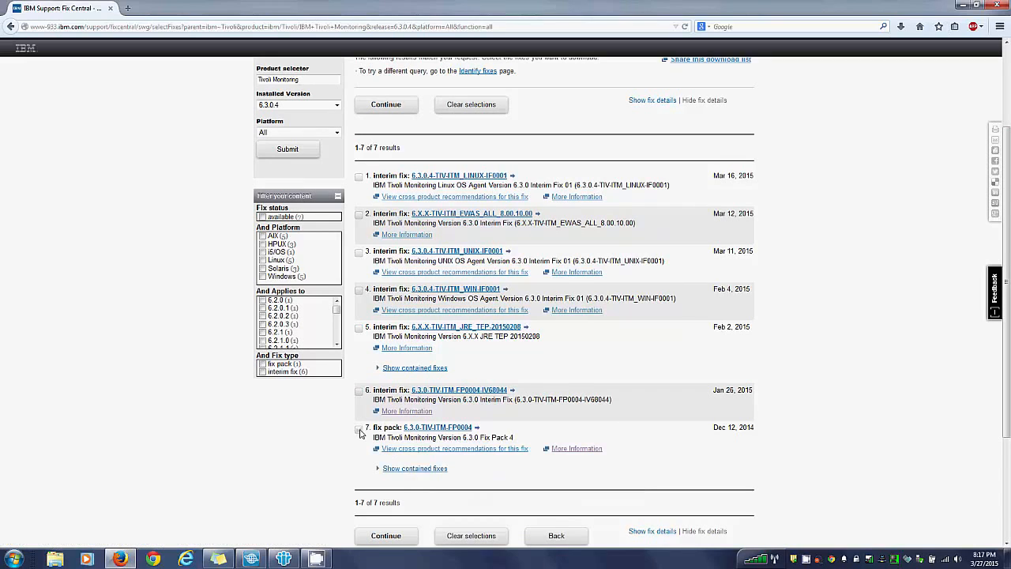
left_click(358, 427)
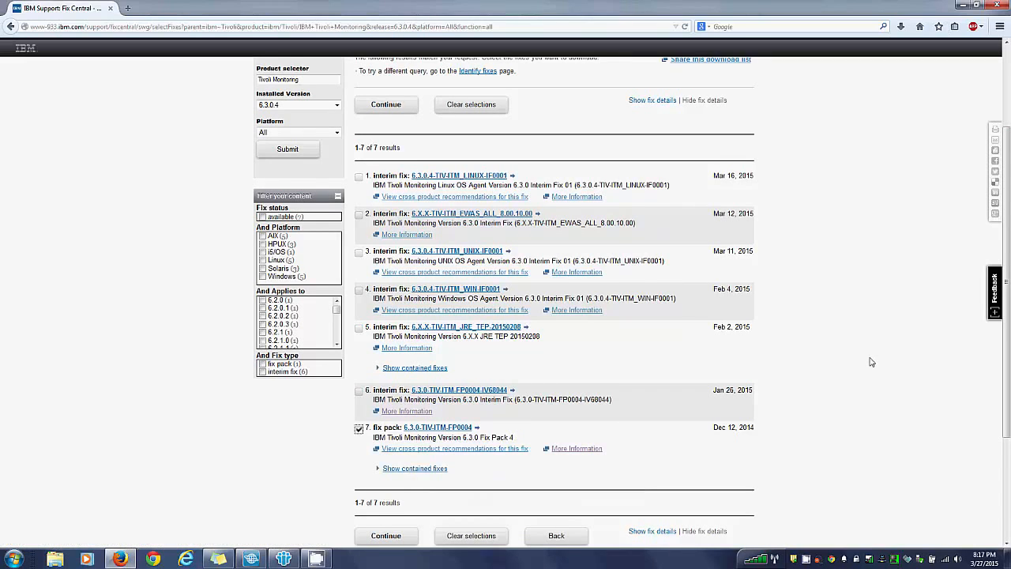
scroll("down", 3)
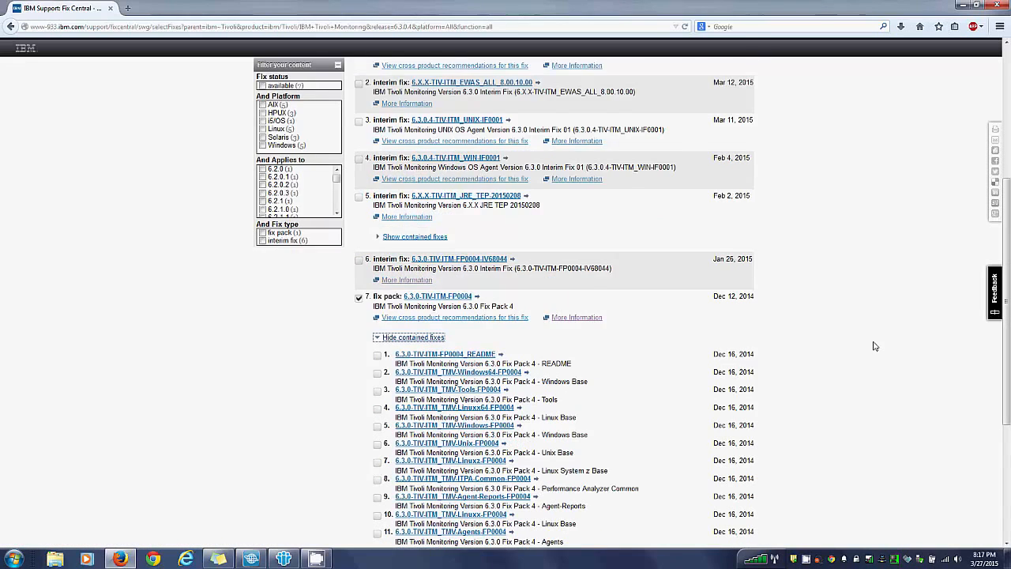
scroll("down", 3)
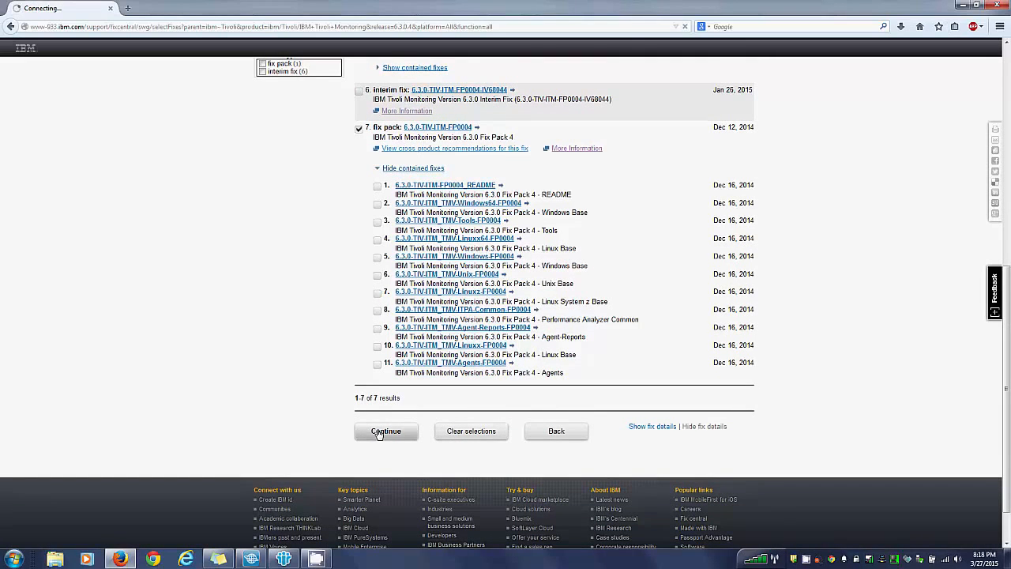
Continue with FP0004 and sign in with the IBM id to reach its HTTPS download page.
left_click(386, 429)
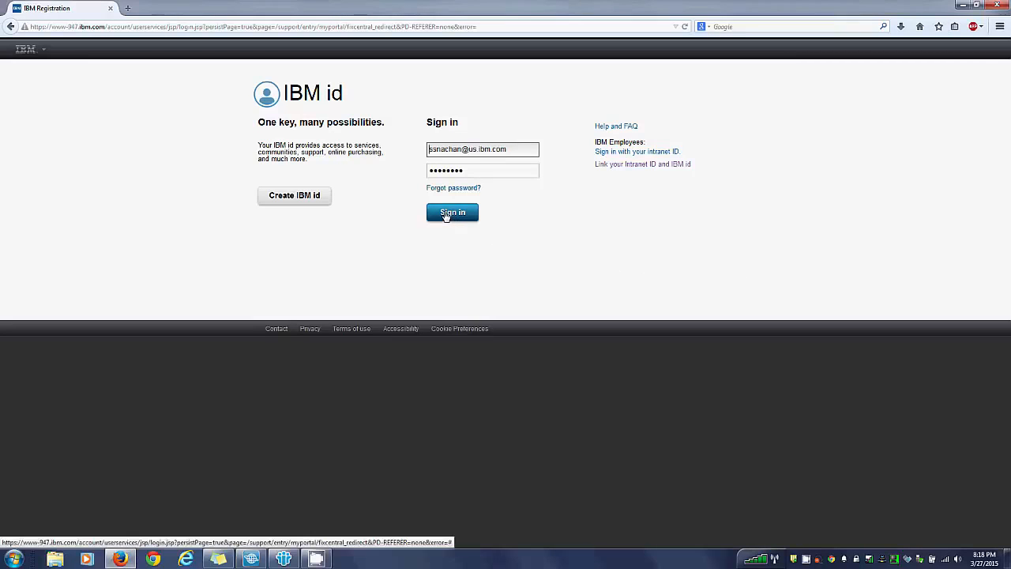
left_click(452, 211)
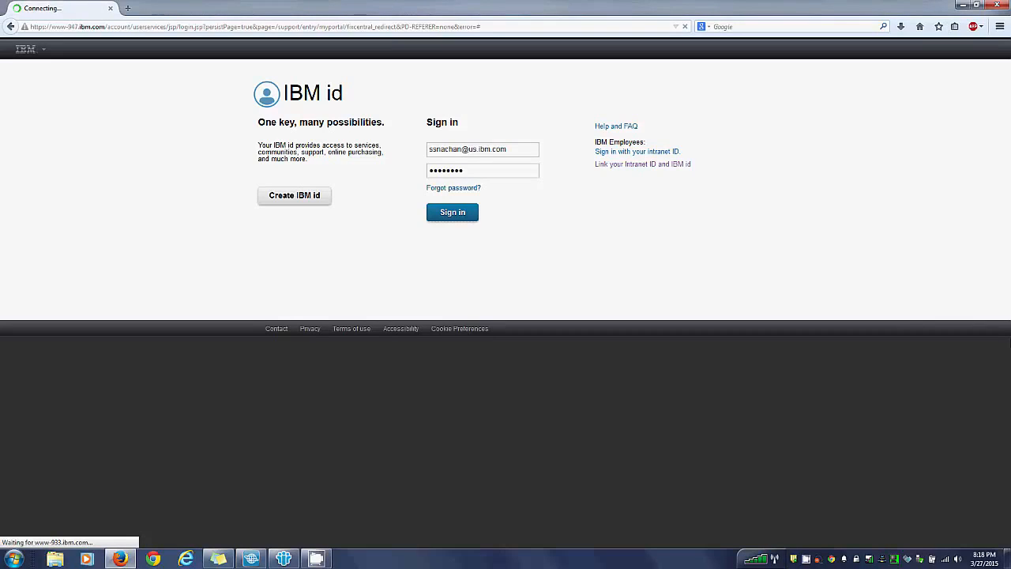
left_click(452, 212)
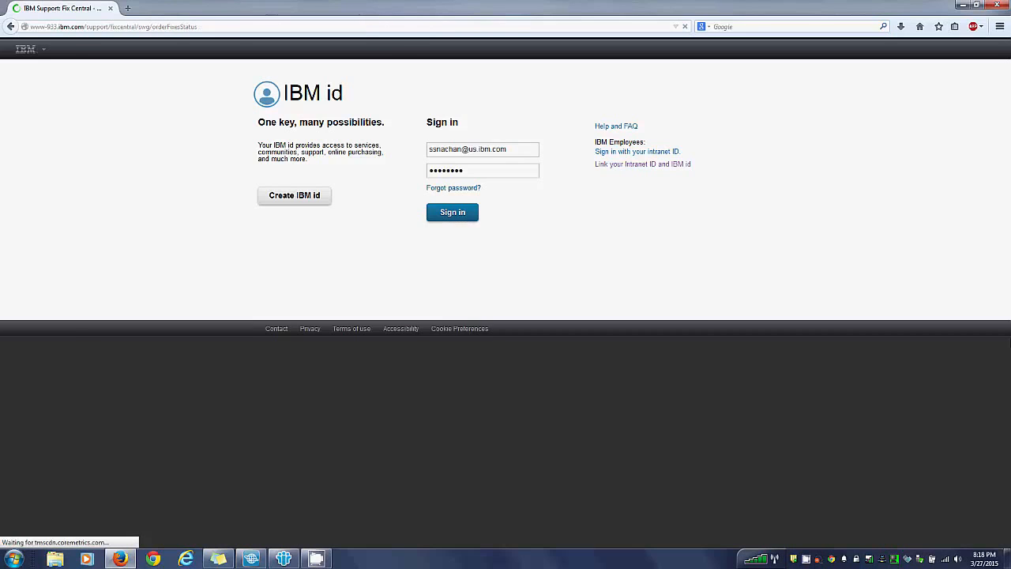
left_click(452, 212)
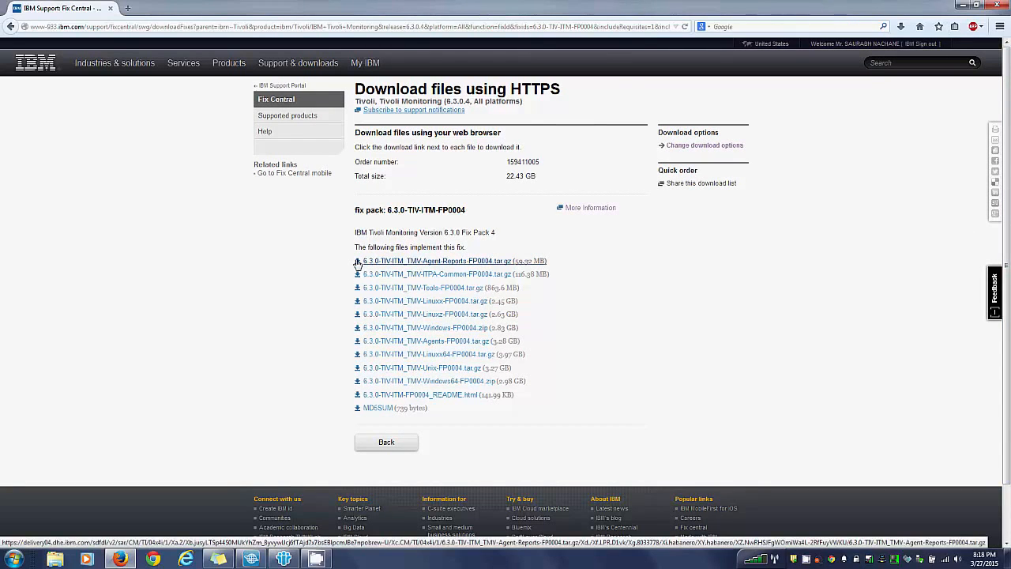
Save the Agent-Reports archive to the desktop and return to the Fix Central start page.
right_click(434, 259)
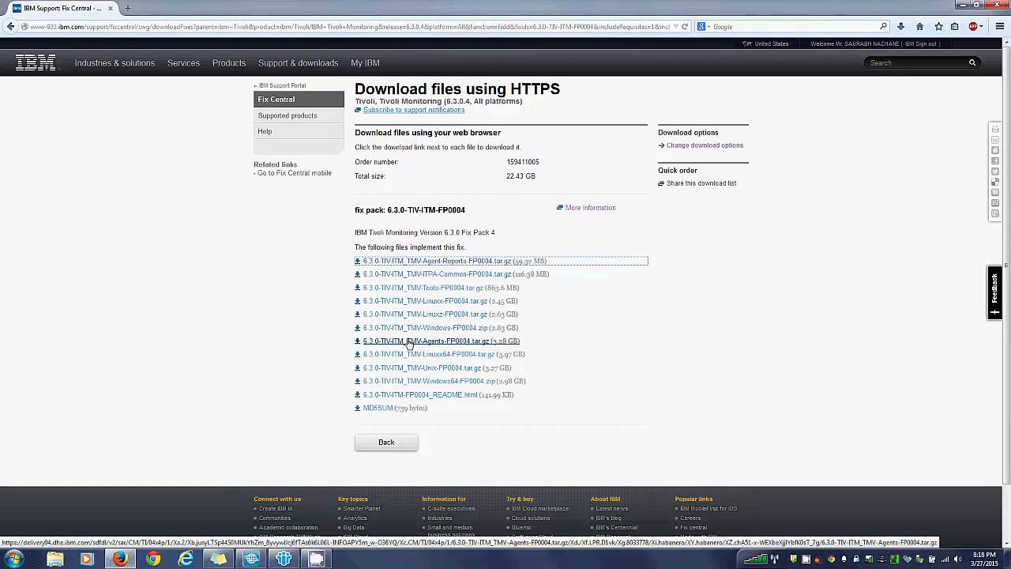
left_click(433, 260)
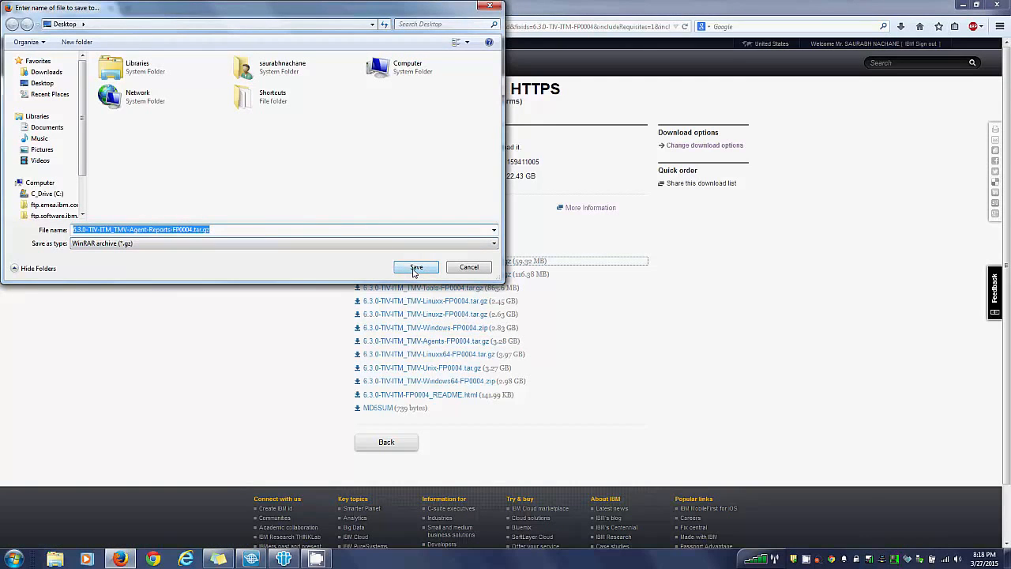
left_click(416, 266)
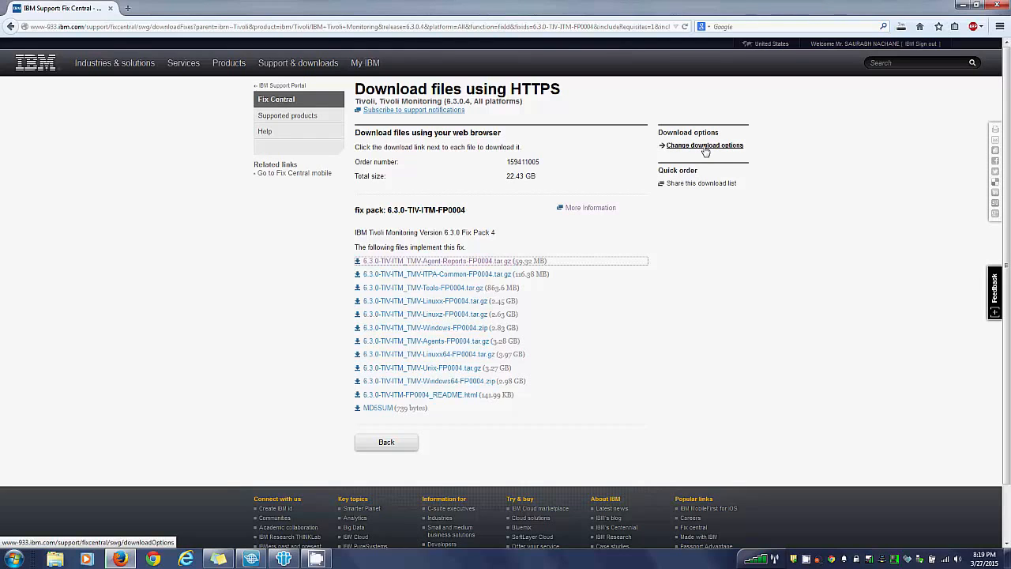
mouse_move(739, 271)
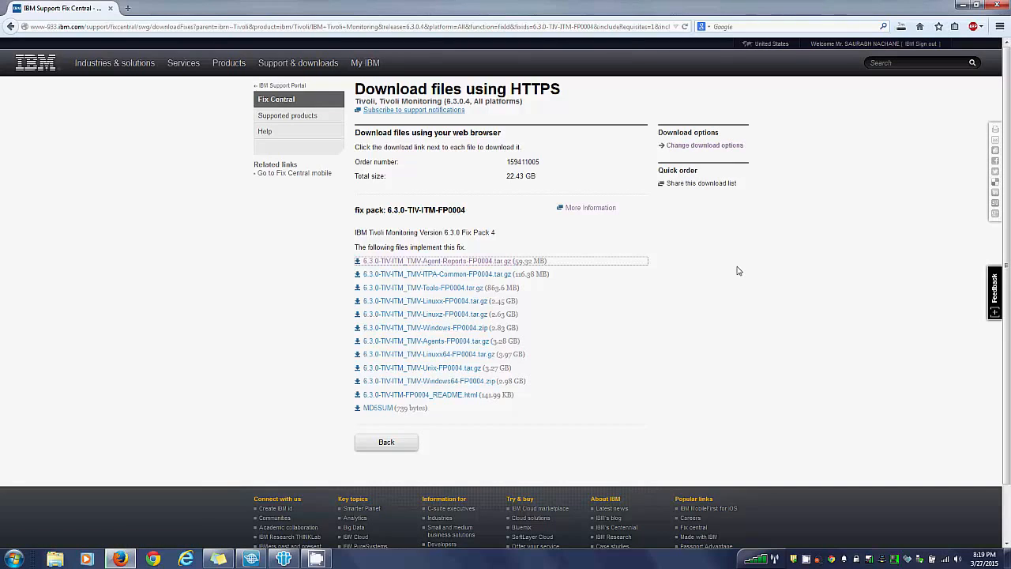
mouse_move(565, 148)
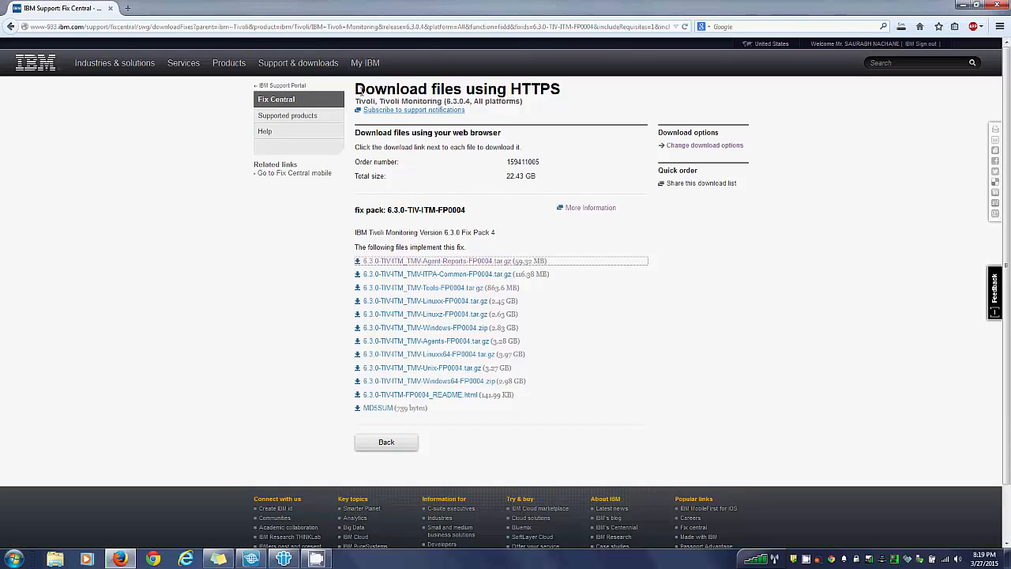
left_click_drag(354, 88, 511, 89)
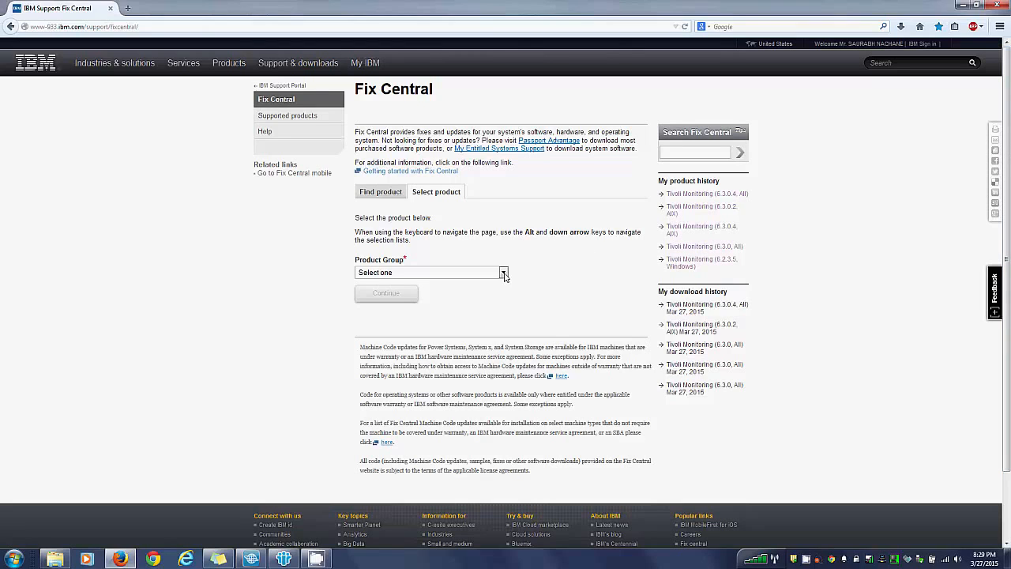
Set the product group to Tivoli and the product to Tivoli Monitoring.
left_click(502, 272)
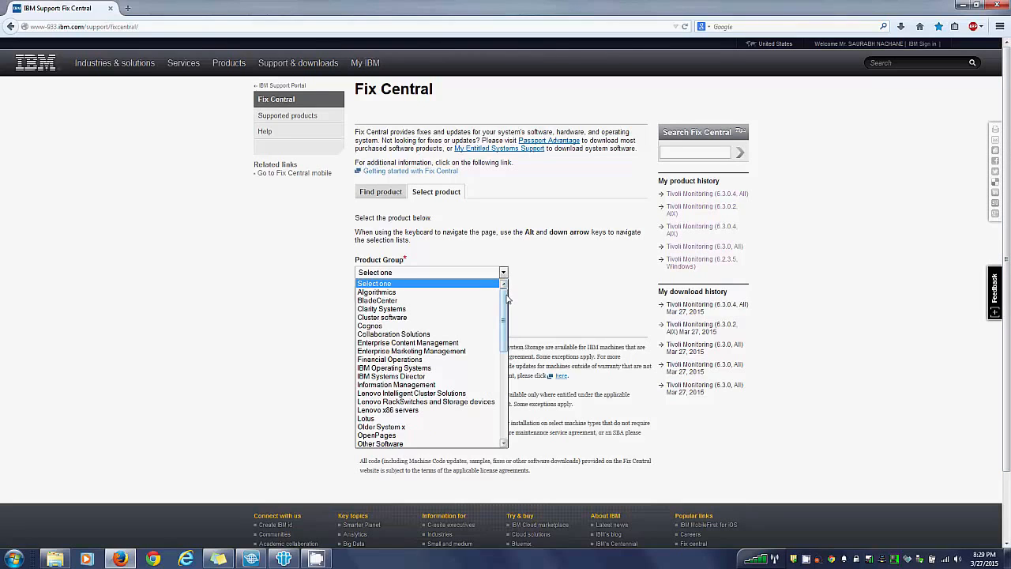
scroll("down", 3)
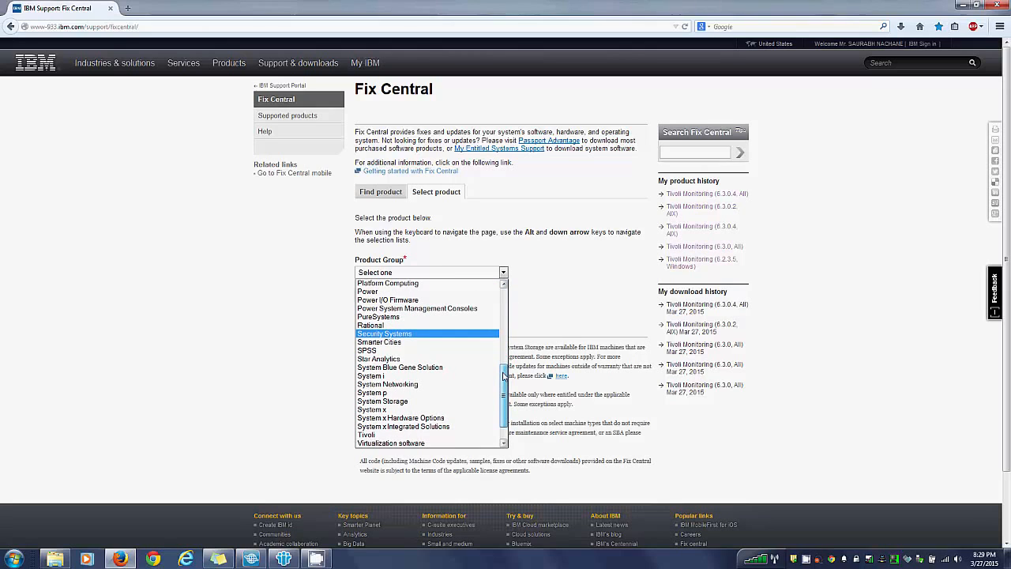
left_click(366, 435)
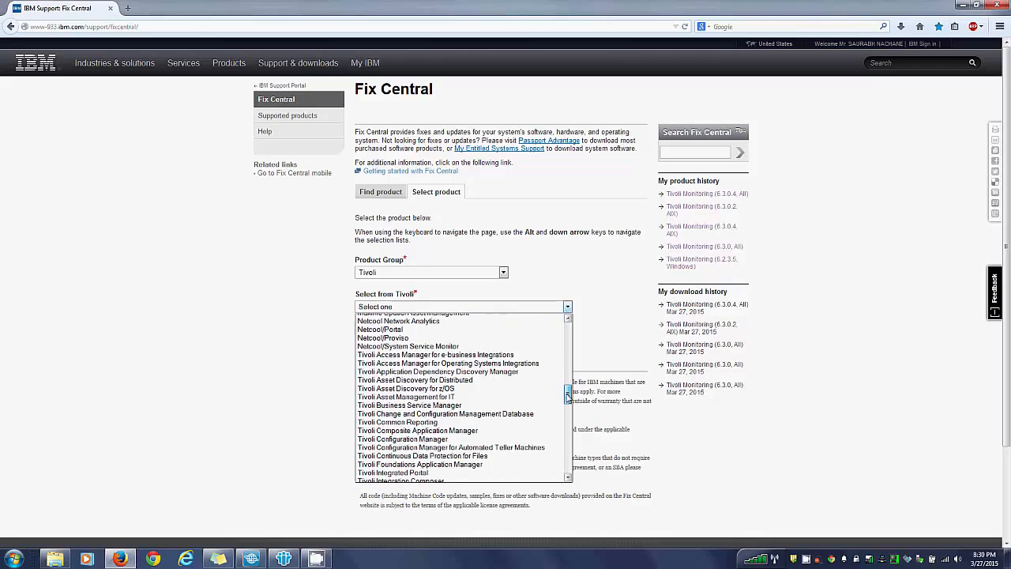
left_click(461, 306)
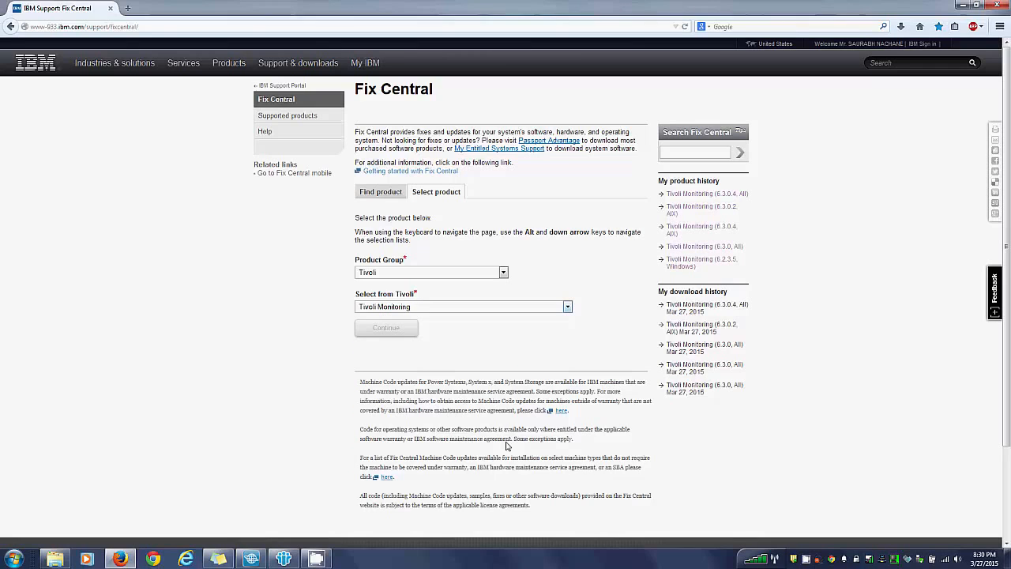
left_click(461, 306)
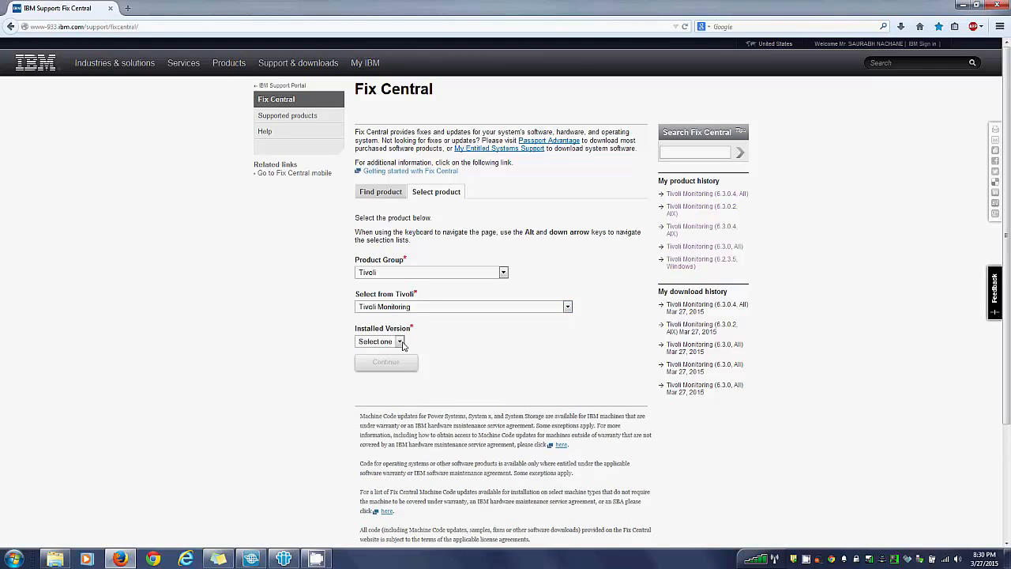
Choose installed version 6.3.0.2 on AIX and continue to identifying fixes.
left_click(399, 341)
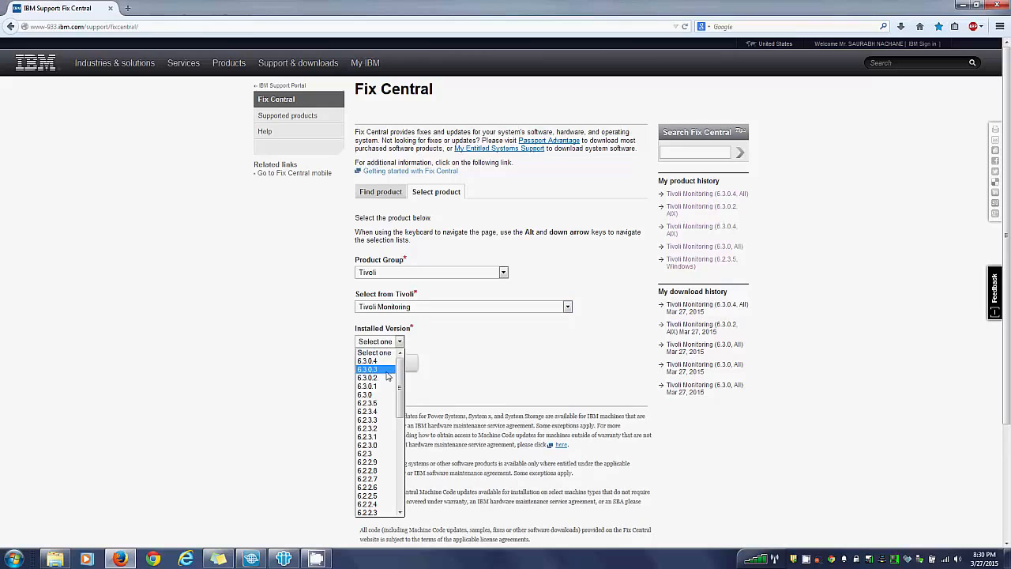
left_click(366, 376)
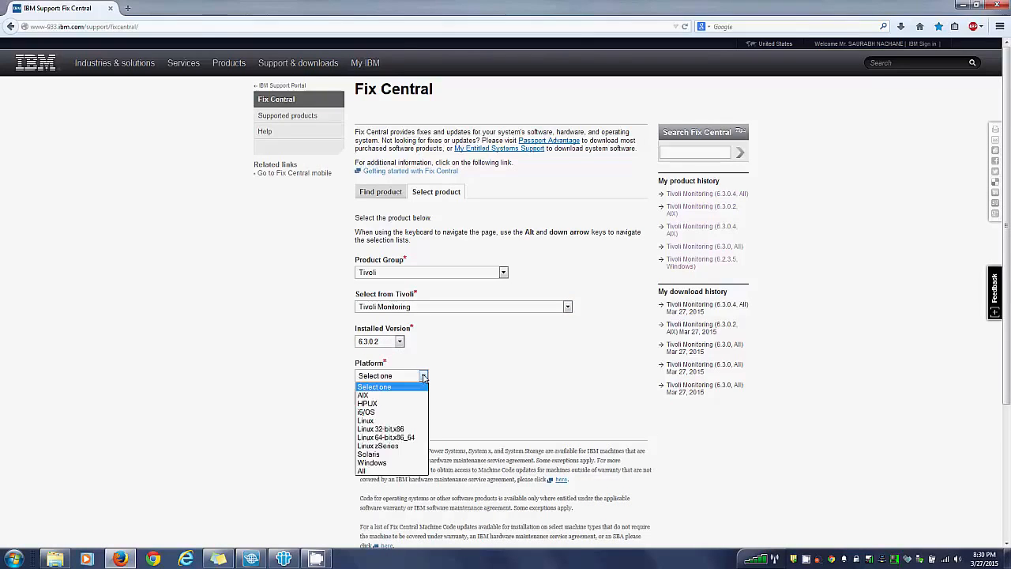
mouse_move(363, 395)
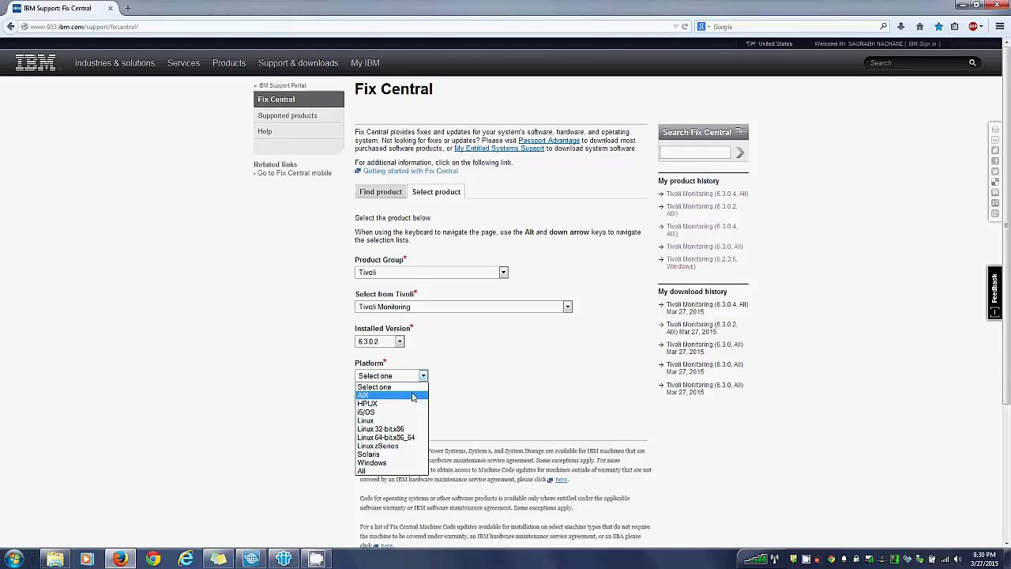
left_click(363, 395)
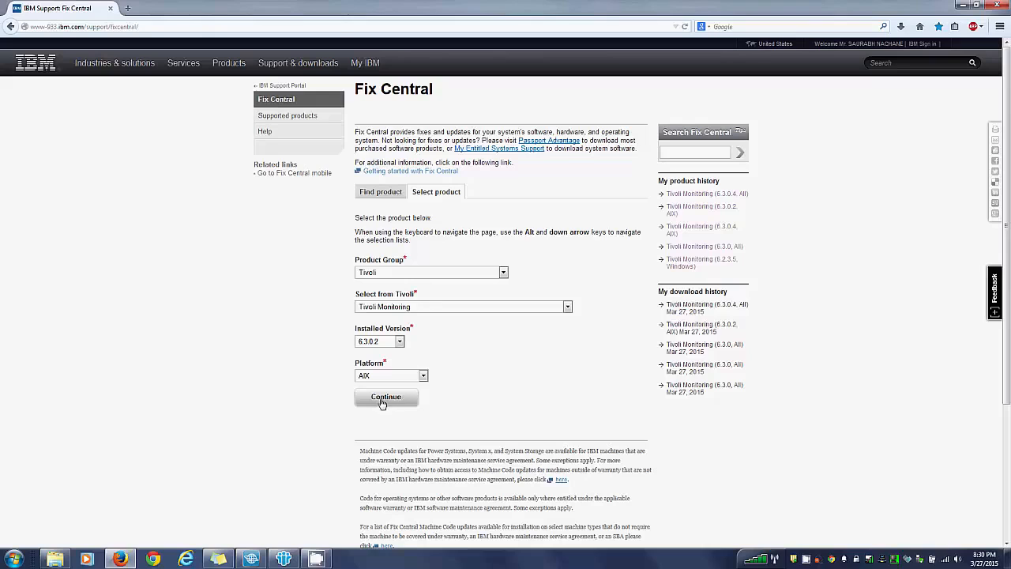
left_click(385, 395)
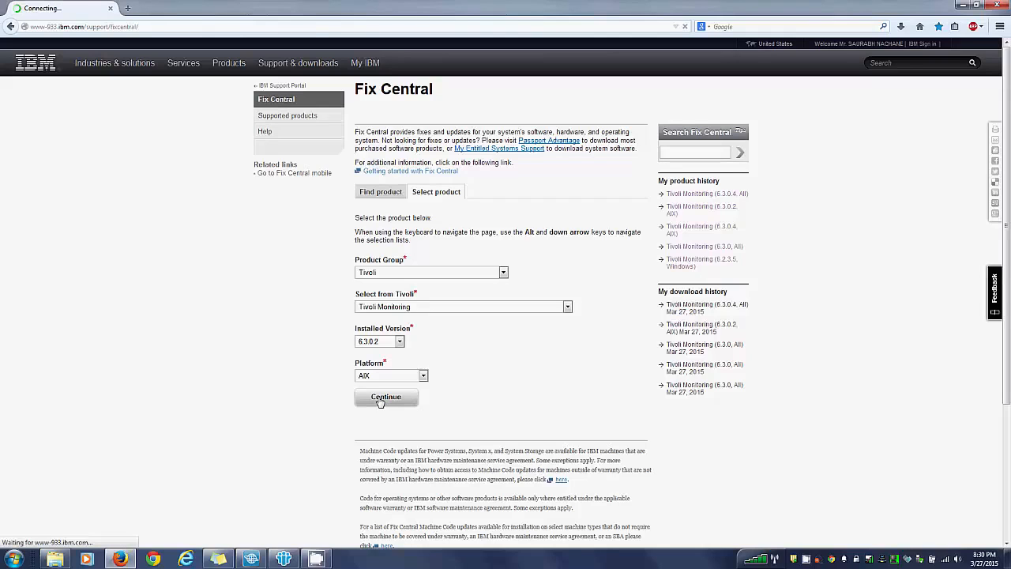
Browse all fixes for Tivoli Monitoring 6.3.0.2 on AIX, listing 24 matches.
left_click(385, 397)
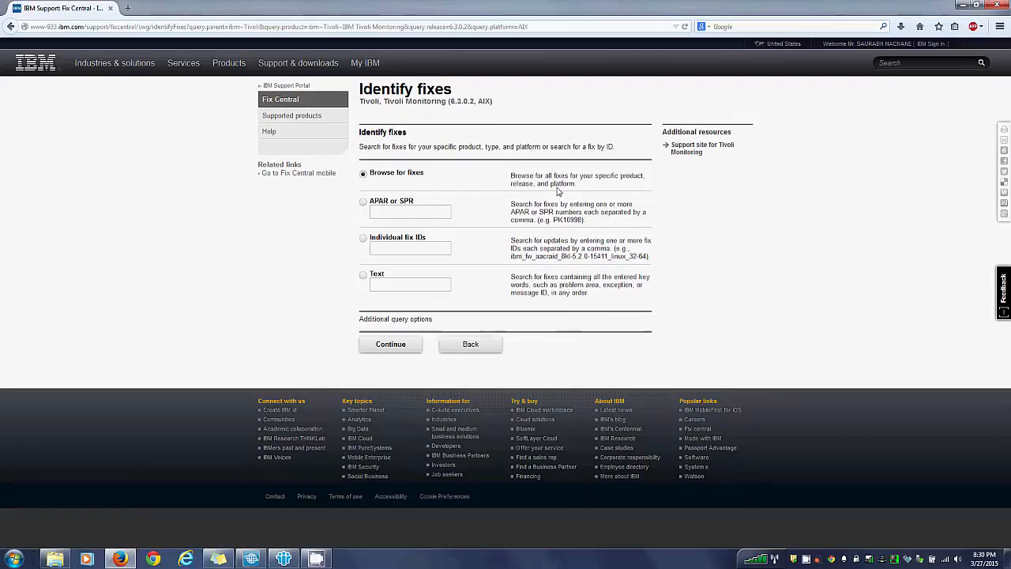
mouse_move(445, 164)
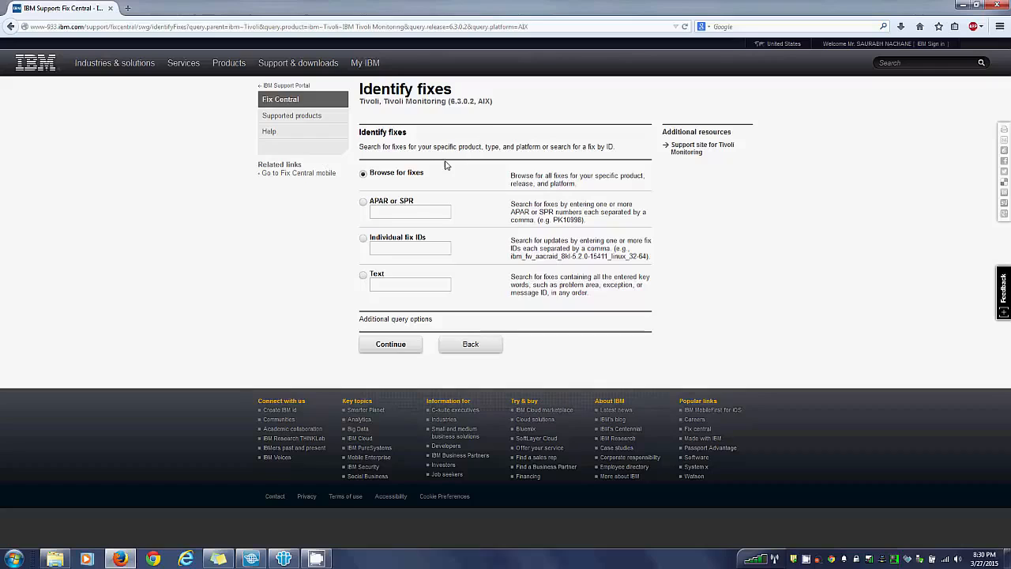
mouse_move(385, 338)
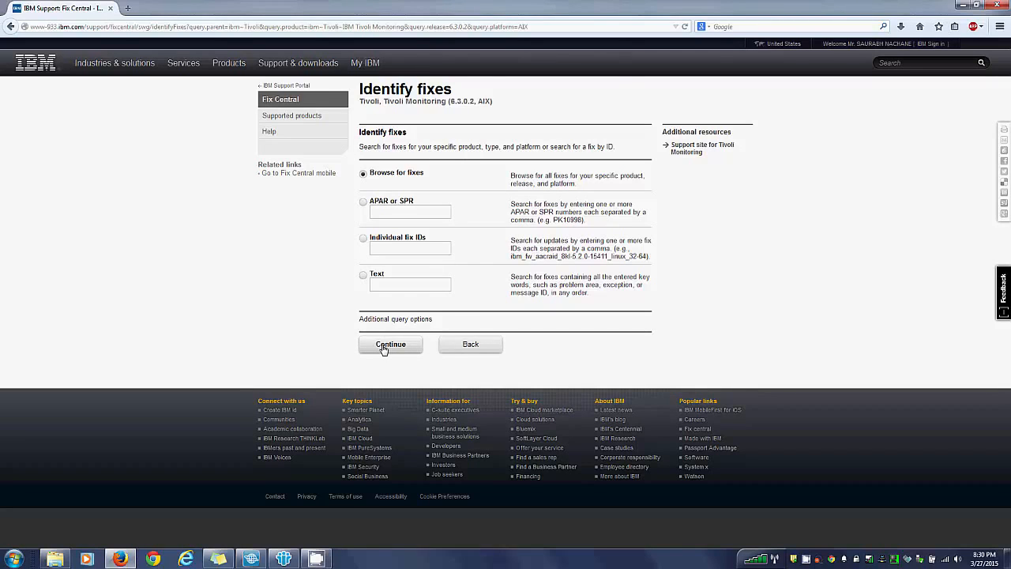
left_click(390, 345)
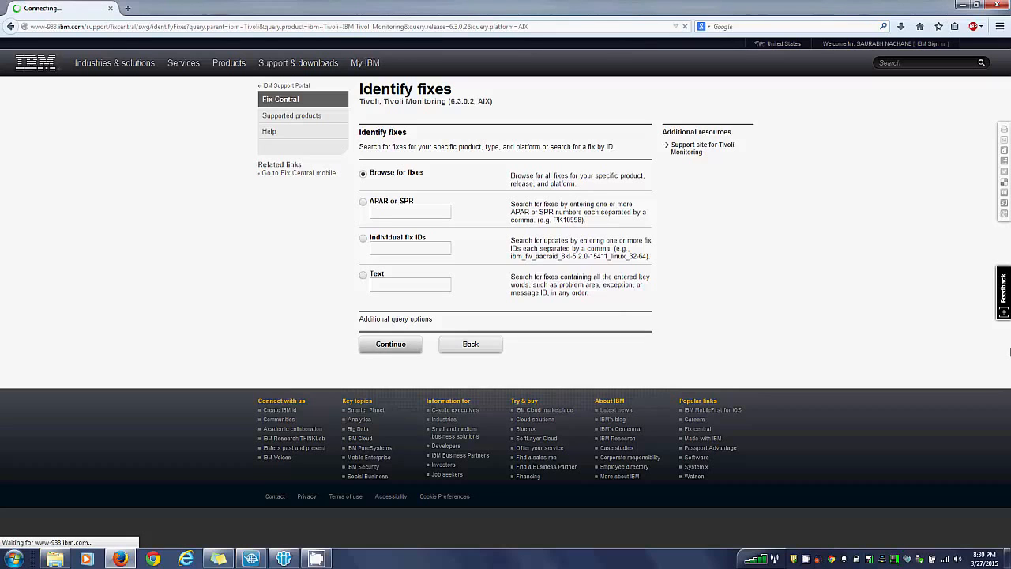
left_click(389, 345)
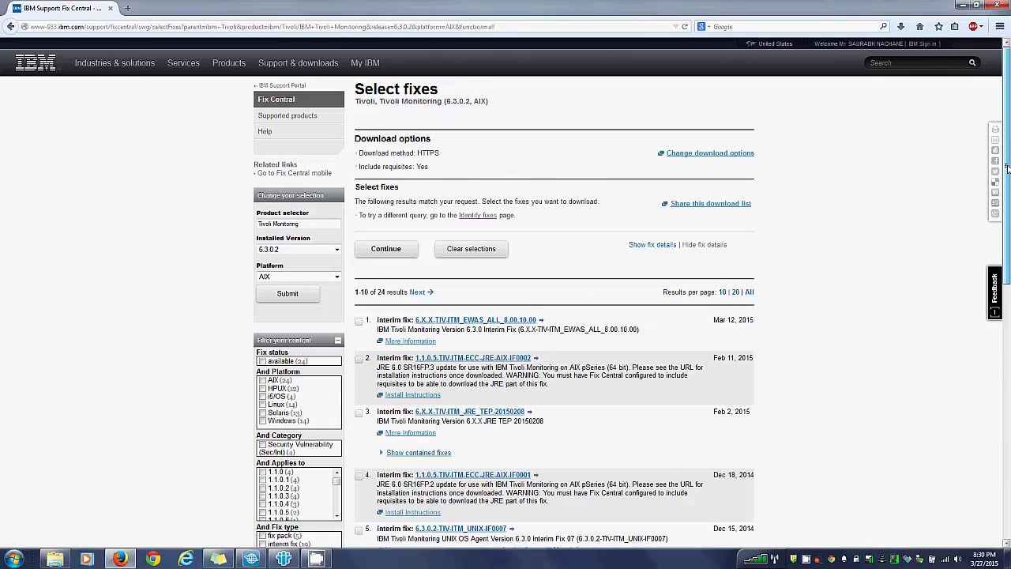
Select interim fix 6.3.0.2-TIV-ITM_UNIX-IF0007 from the results and continue to download.
scroll("down", 3)
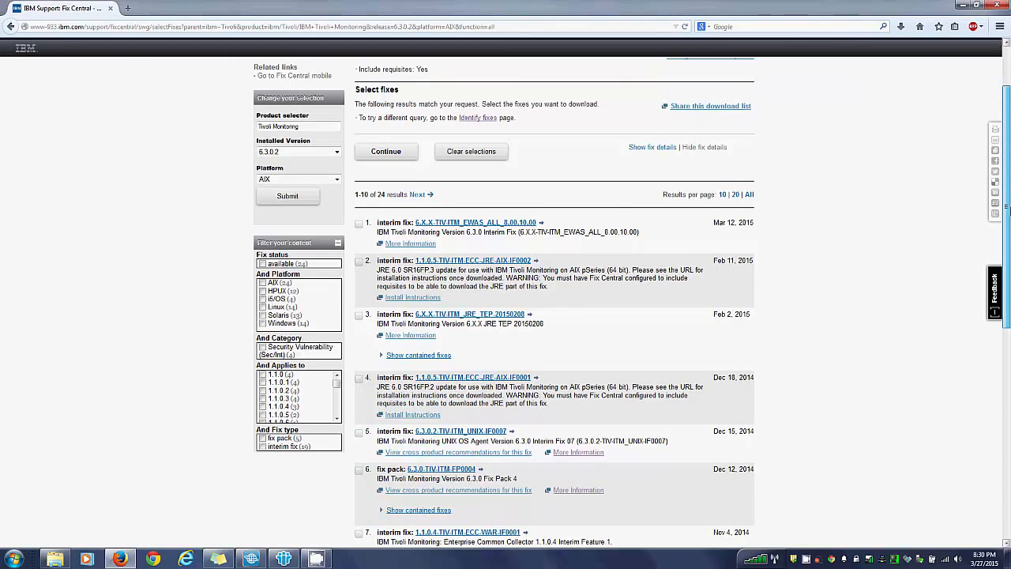
scroll("down", 3)
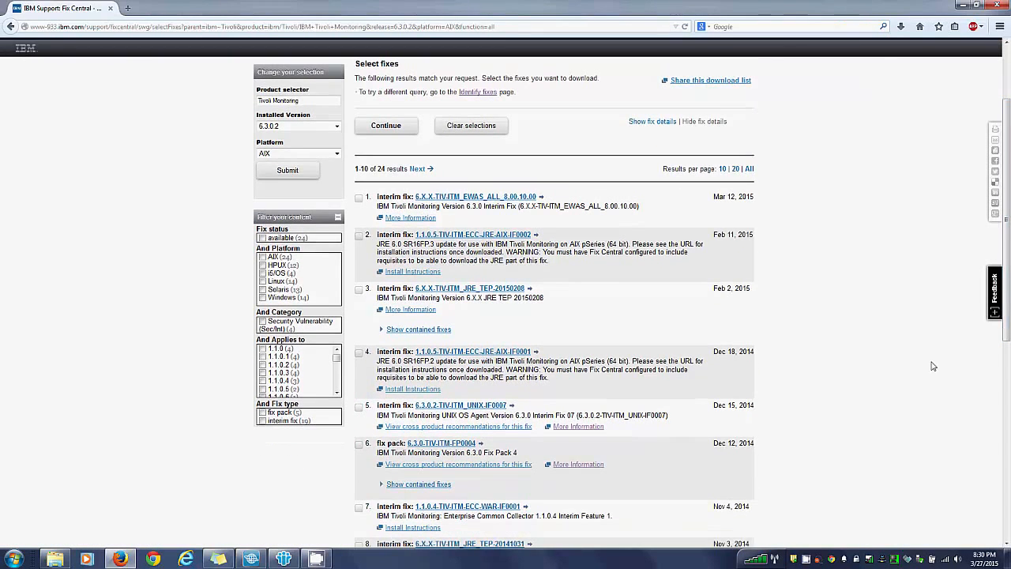
mouse_move(460, 404)
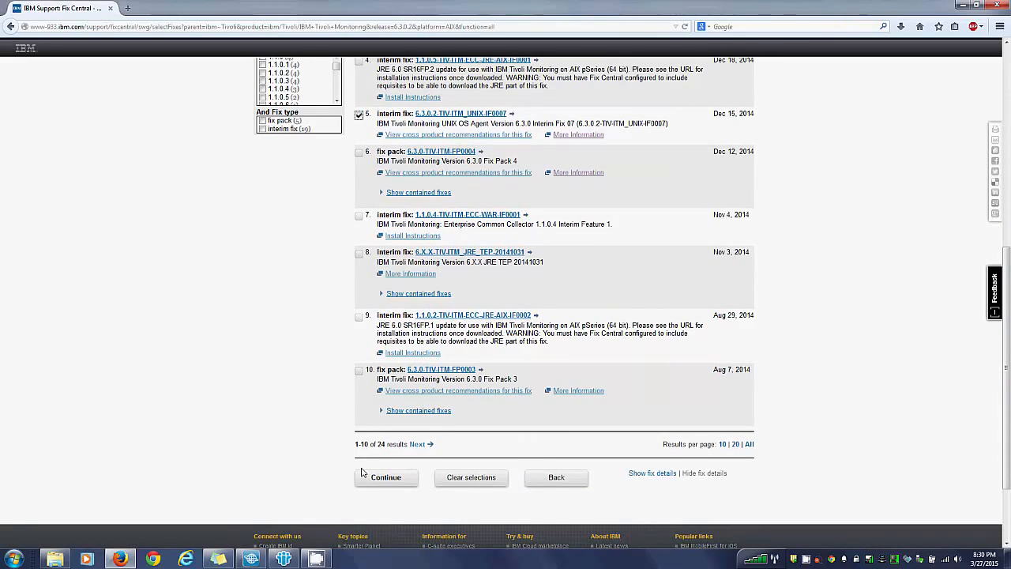
left_click(385, 477)
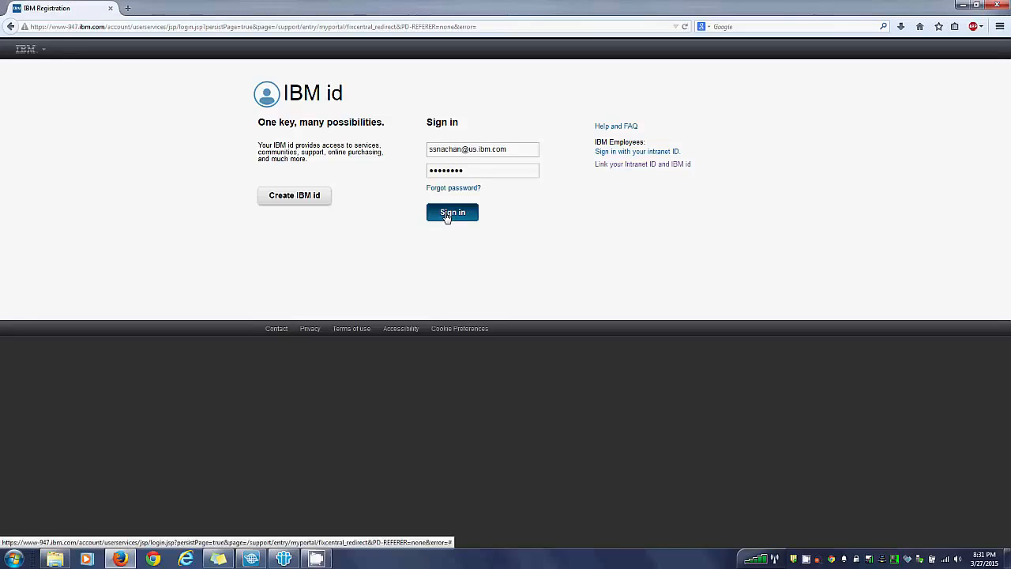
Sign in with the IBM id to reach the IF0007 HTTPS download page with its three files.
left_click(452, 212)
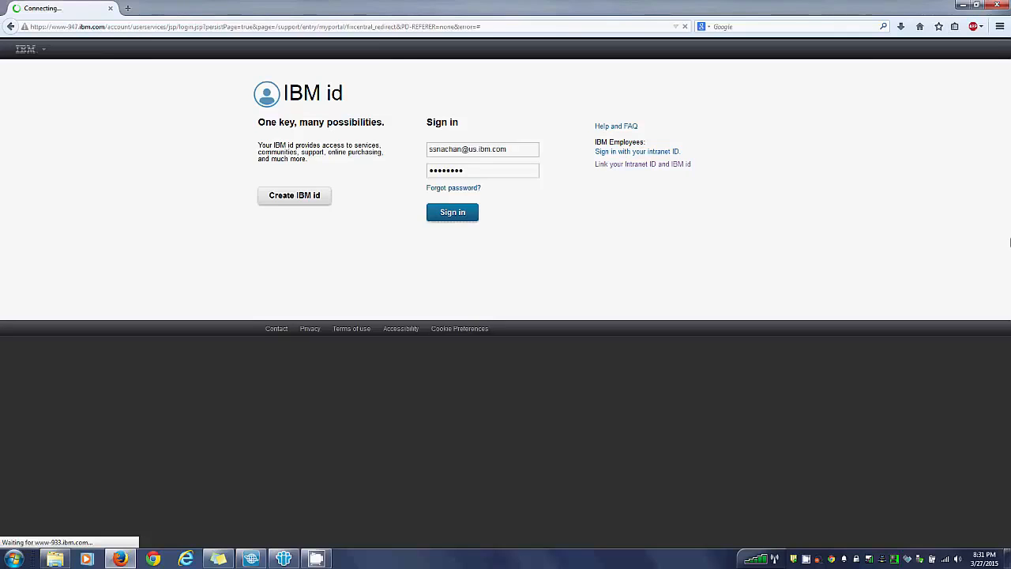
left_click(451, 212)
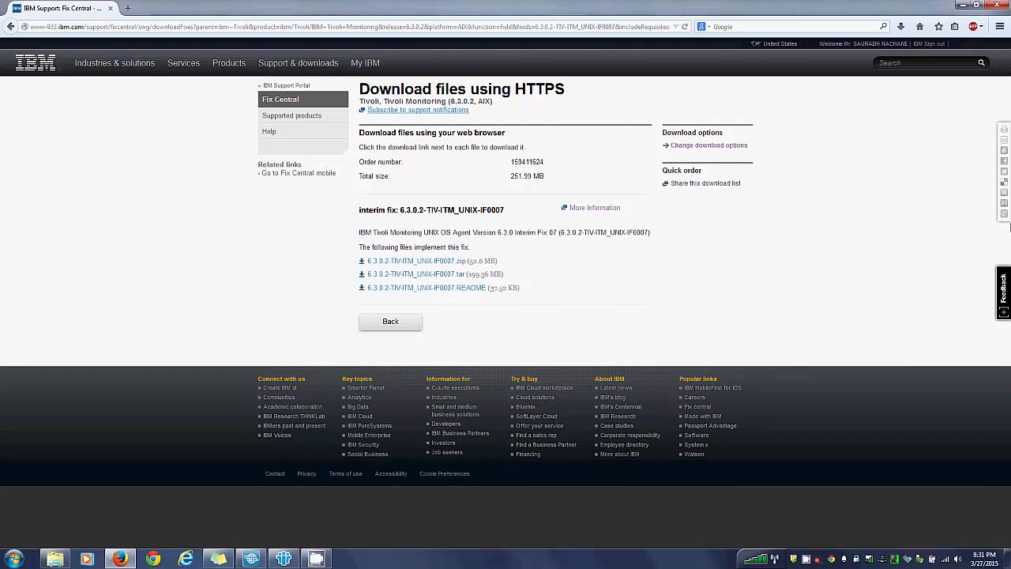
mouse_move(897, 213)
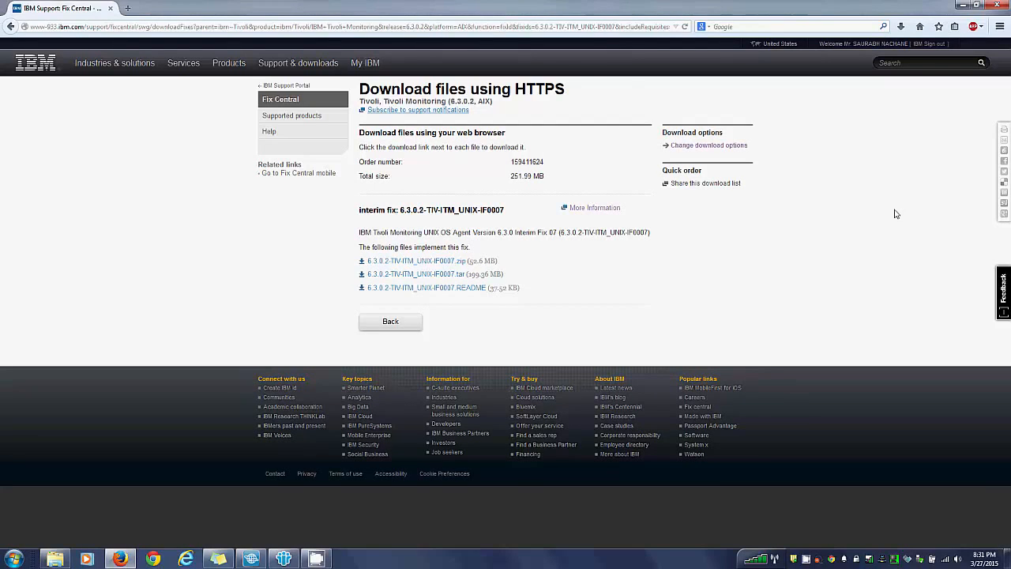
mouse_move(708, 146)
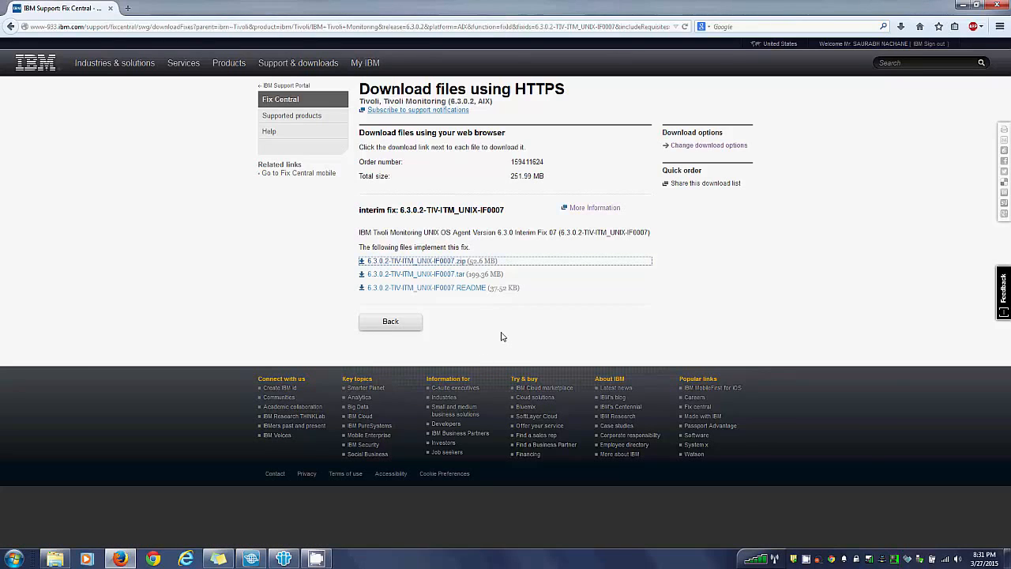
Start saving 6.3.0.2-TIV-ITM_UNIX-IF0007.zip to the desktop via the Save As dialog.
left_click(420, 260)
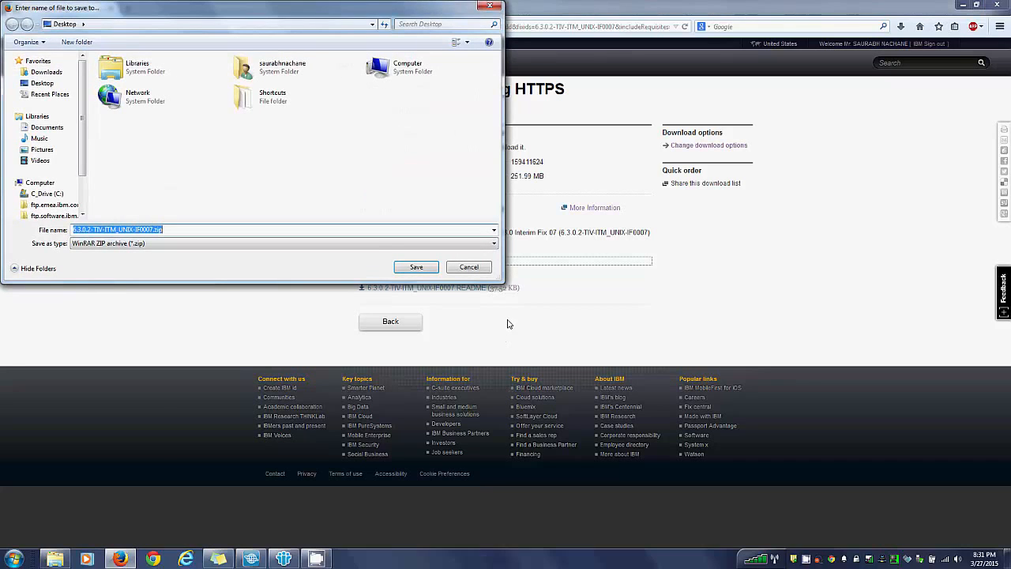